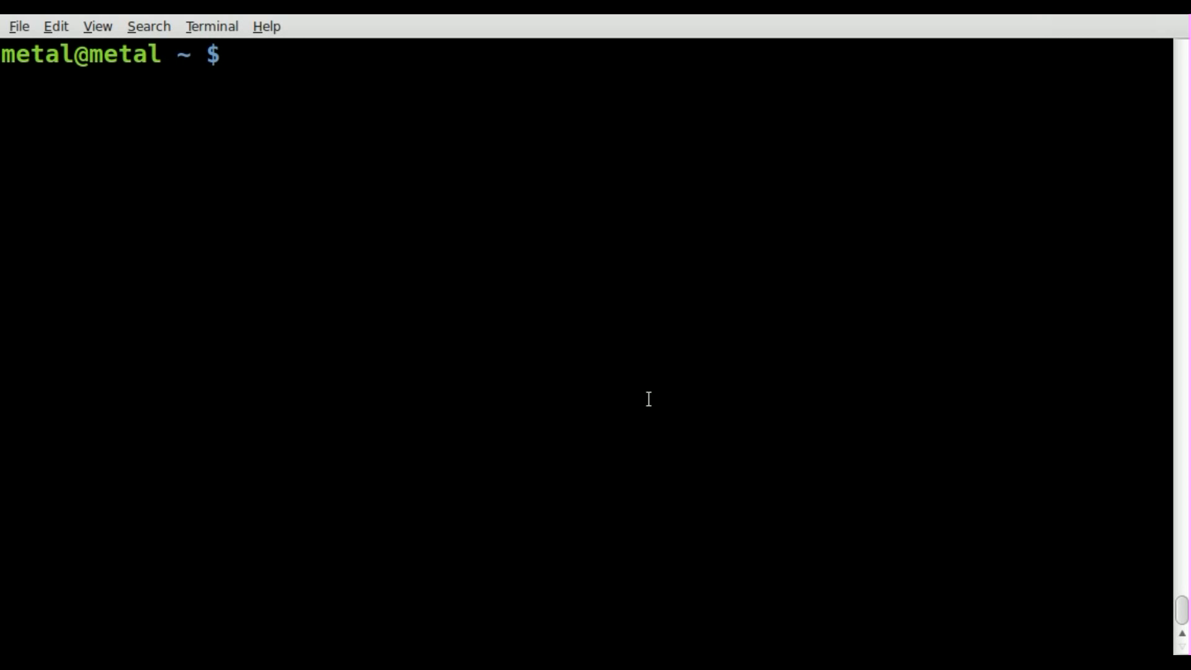
# List the files in /var/log via tab completion, then run tail /var/log/messages.
pyautogui.write('/var')
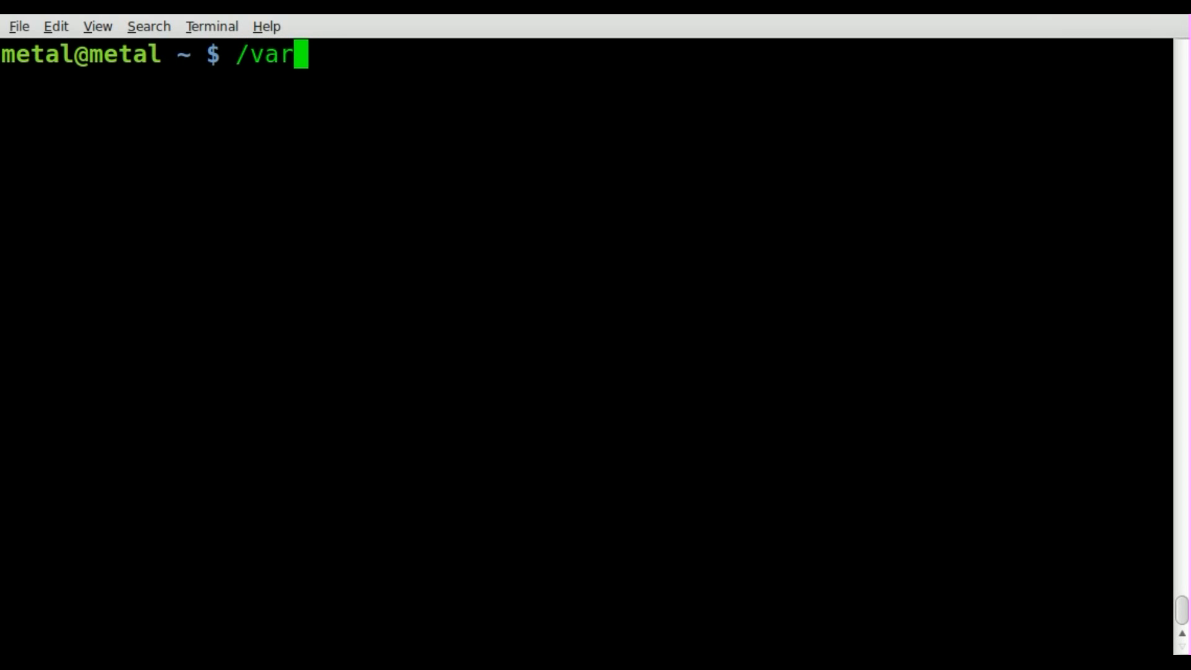
pyautogui.write('/log/')
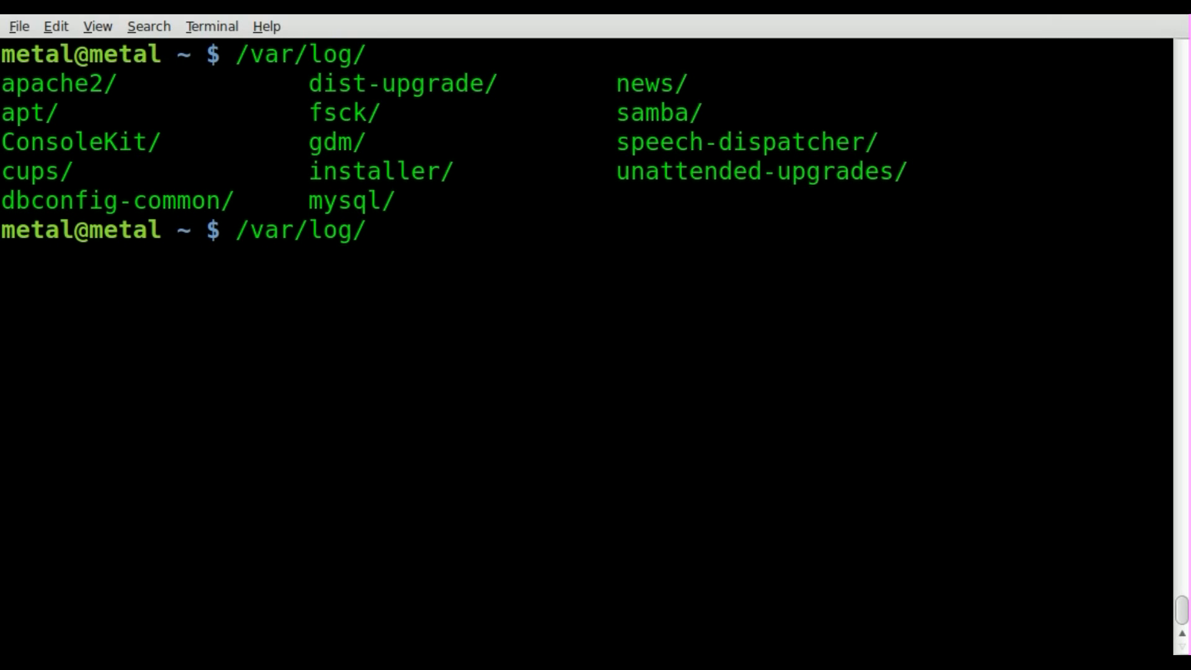
pyautogui.write('tail')
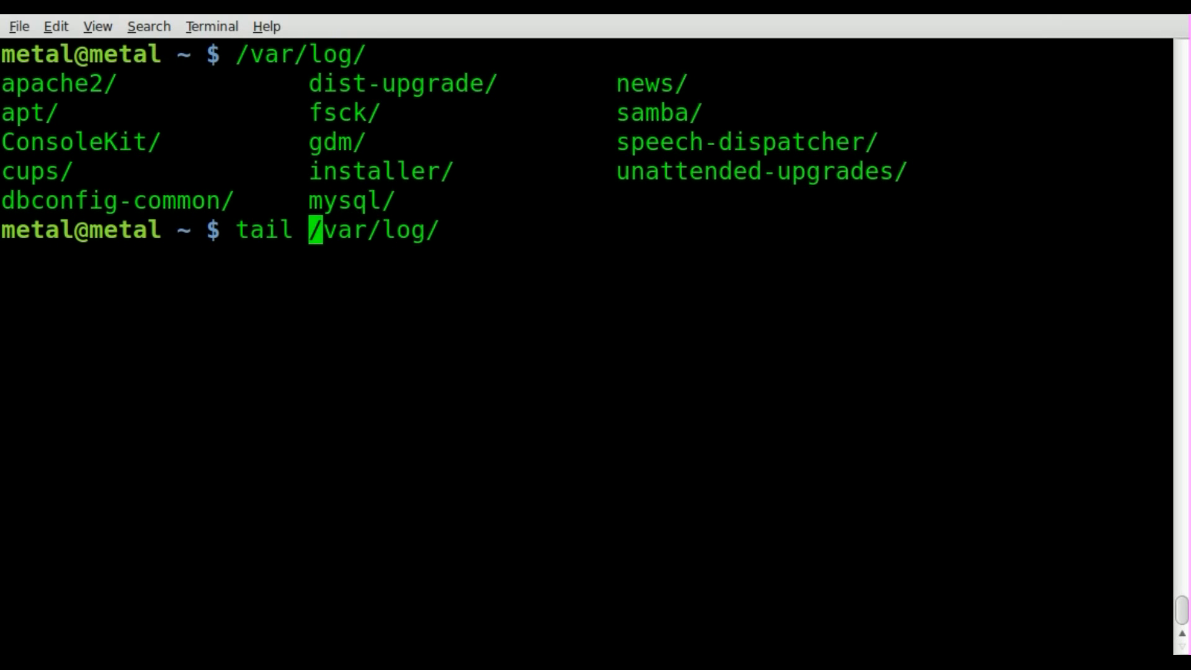
pyautogui.press('End')
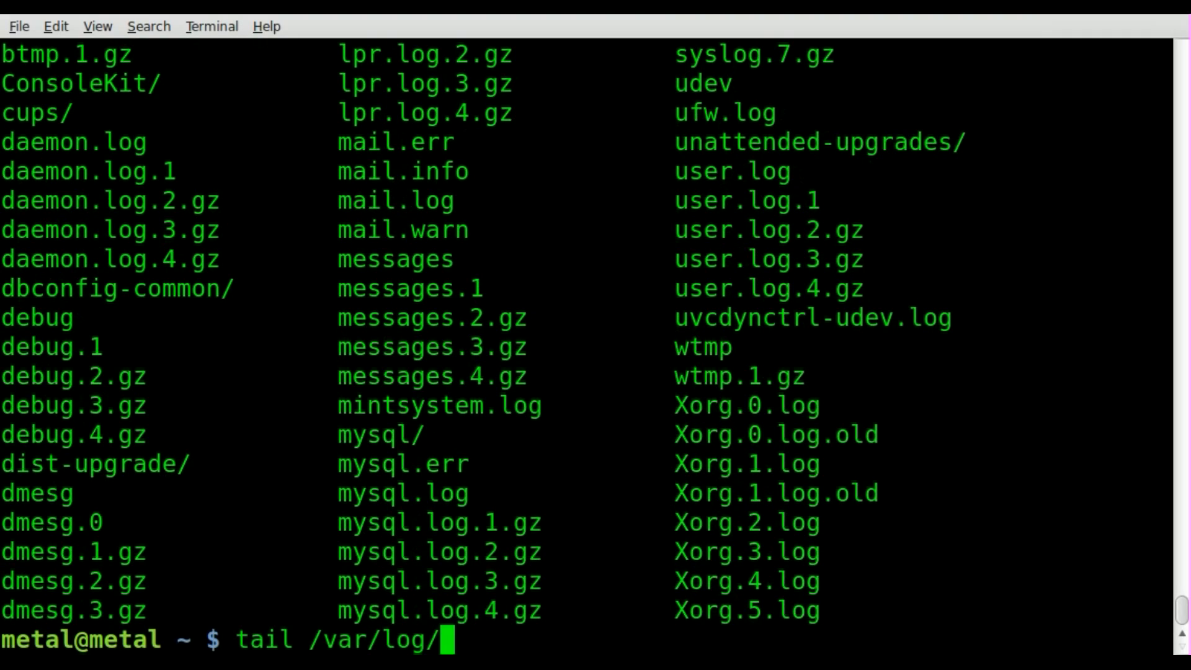
pyautogui.write('m')
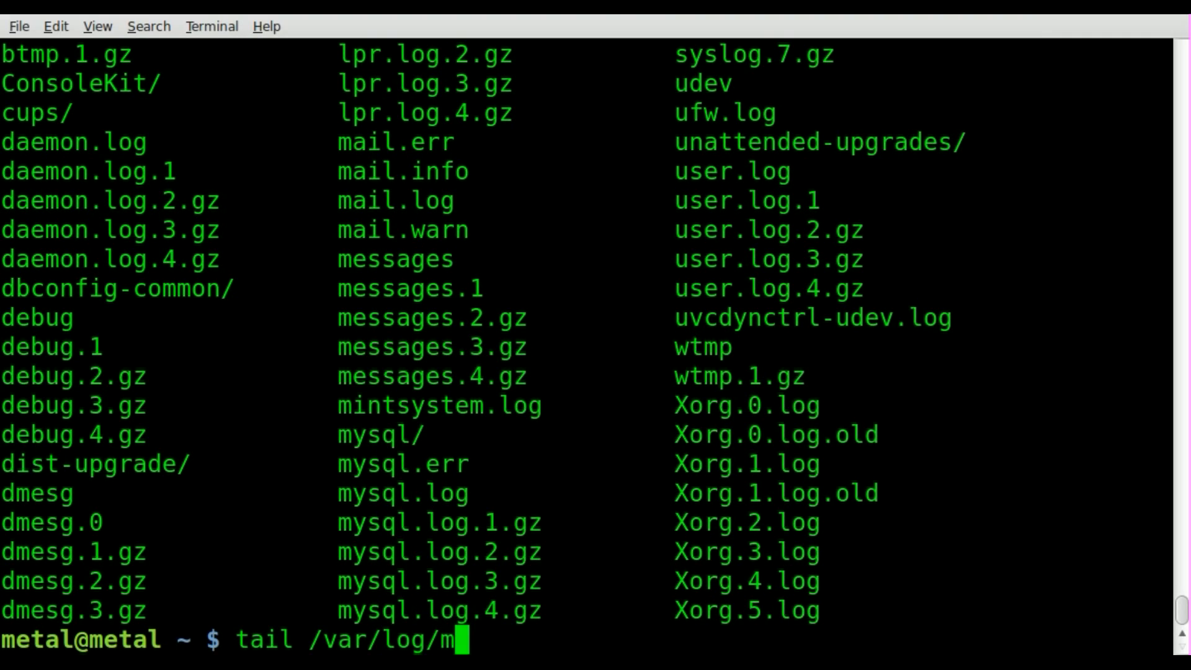
pyautogui.write('essages')
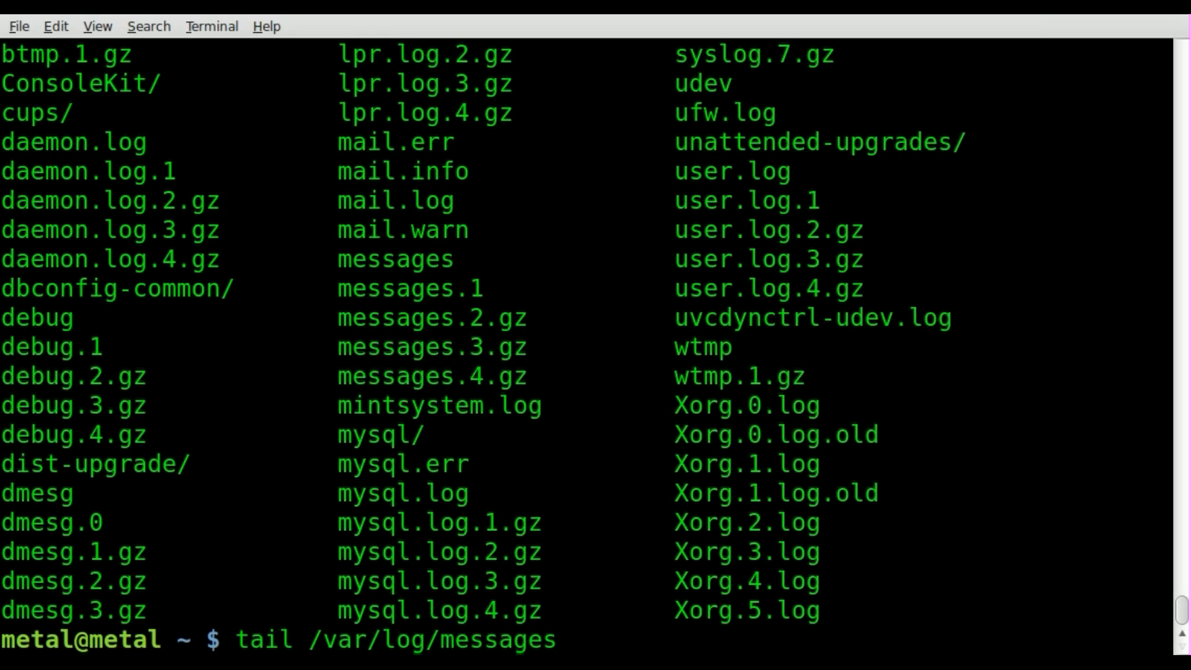
pyautogui.press('Return')
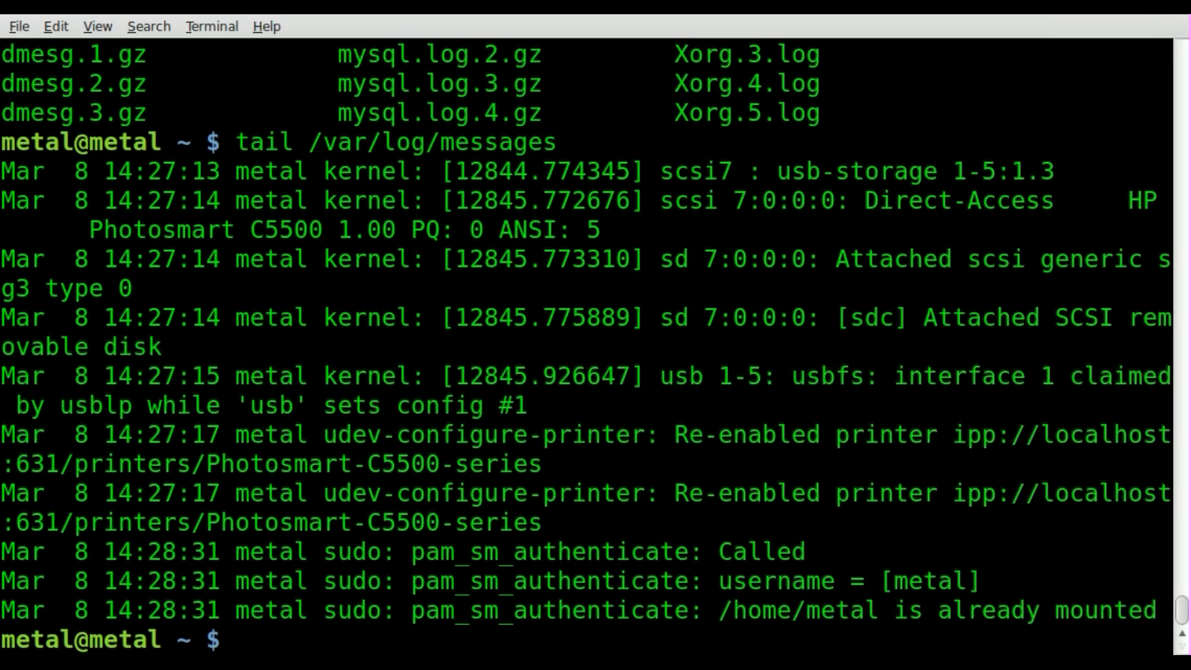
# After noting sudo aptitude install colortail, run colortail /var/log/messages for a colour-coded tail.
pyautogui.write('sudo ap')
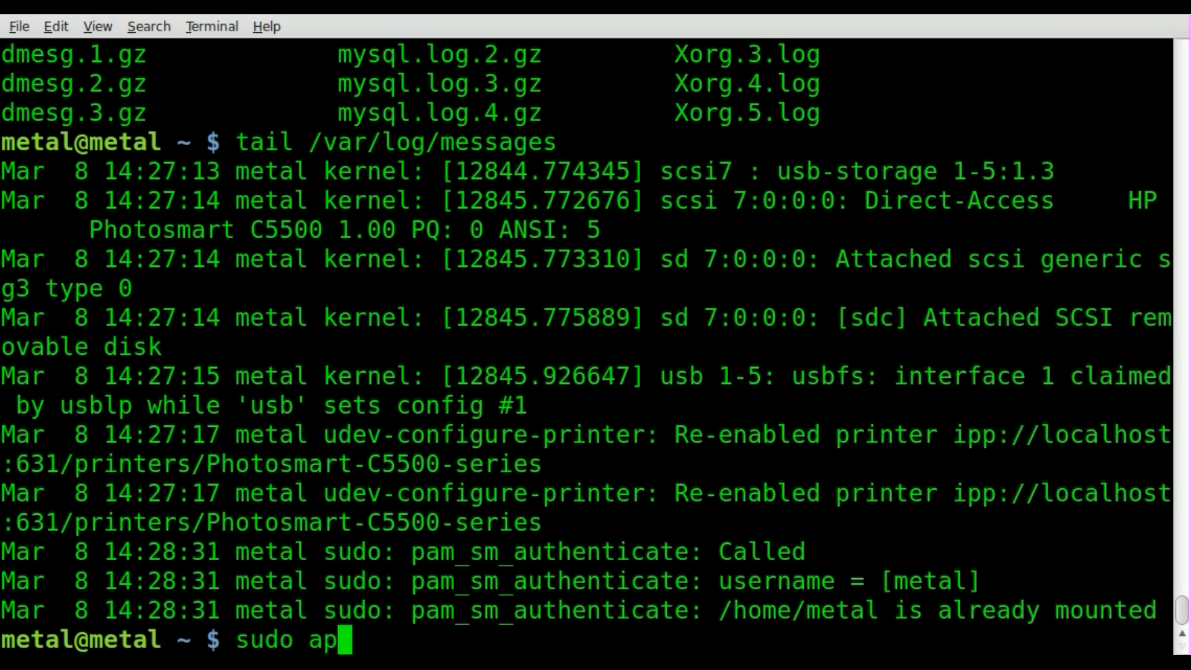
pyautogui.write('titude install')
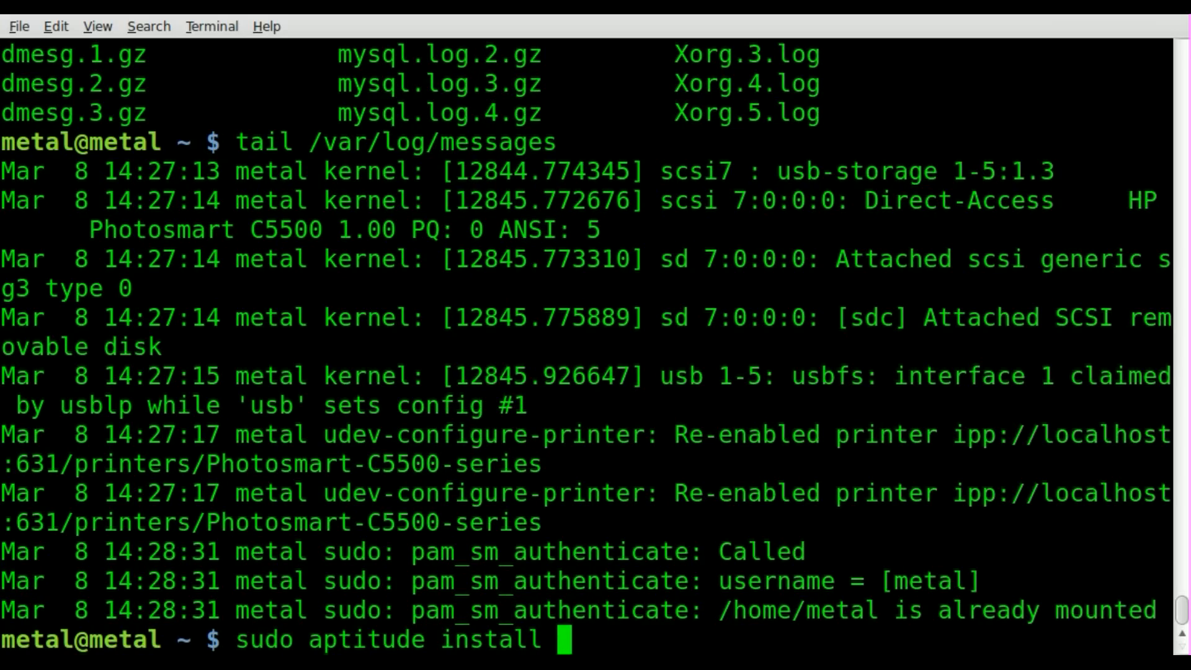
pyautogui.write('colort')
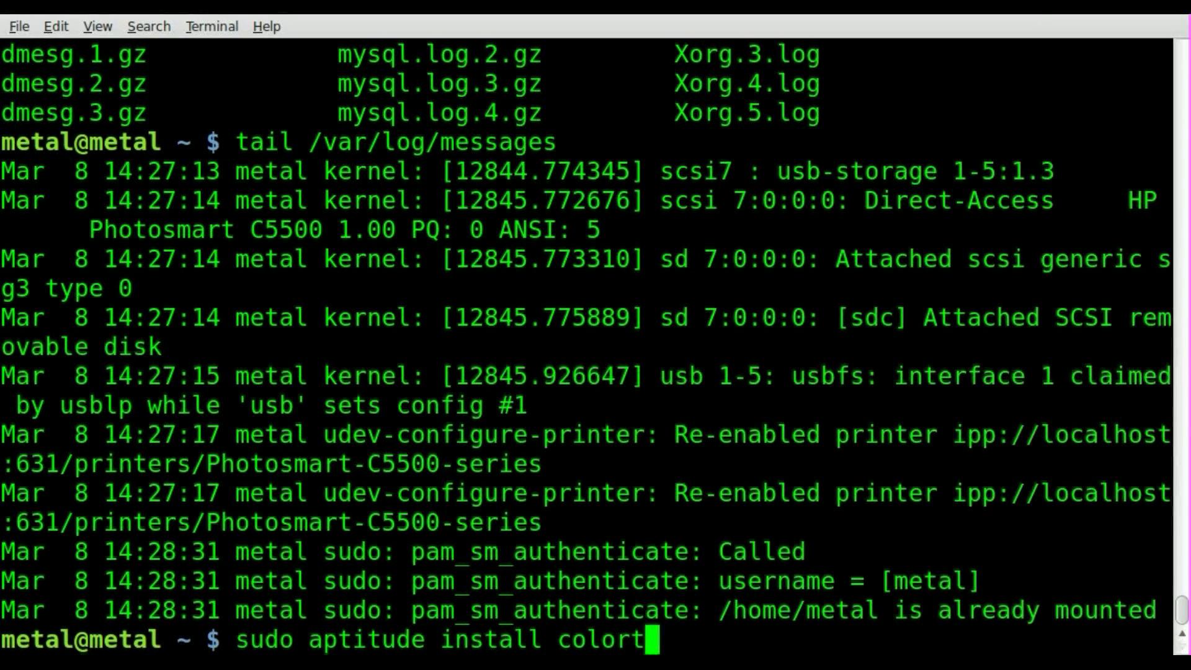
pyautogui.write('ail')
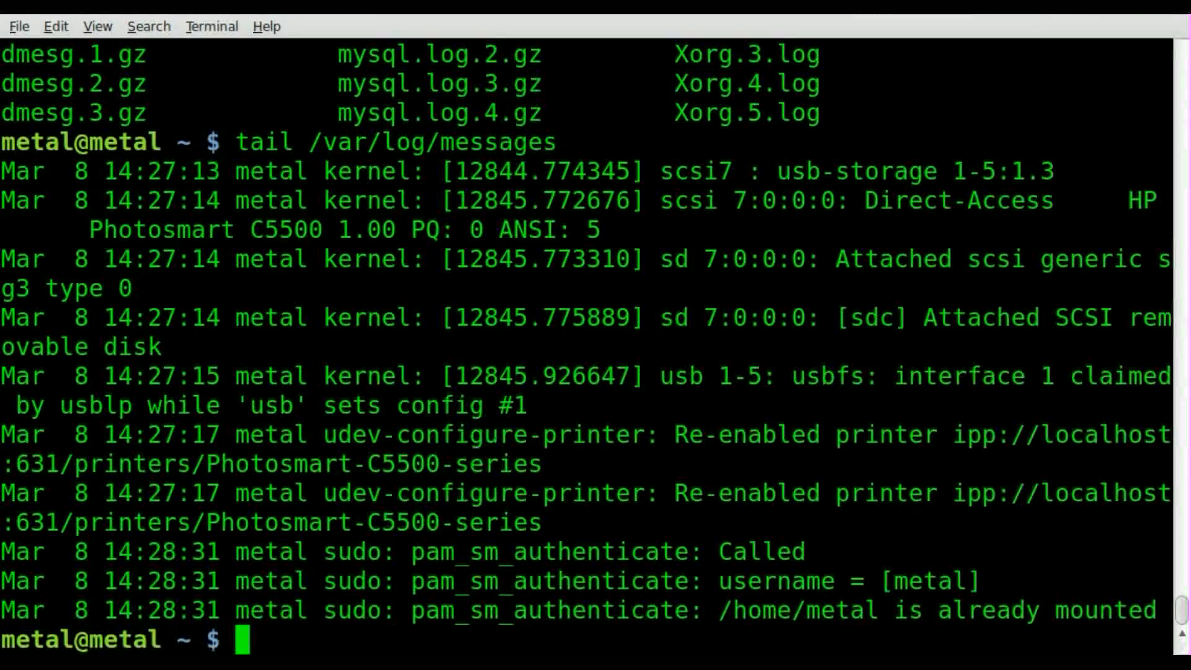
pyautogui.write('tail /var/log/messages')
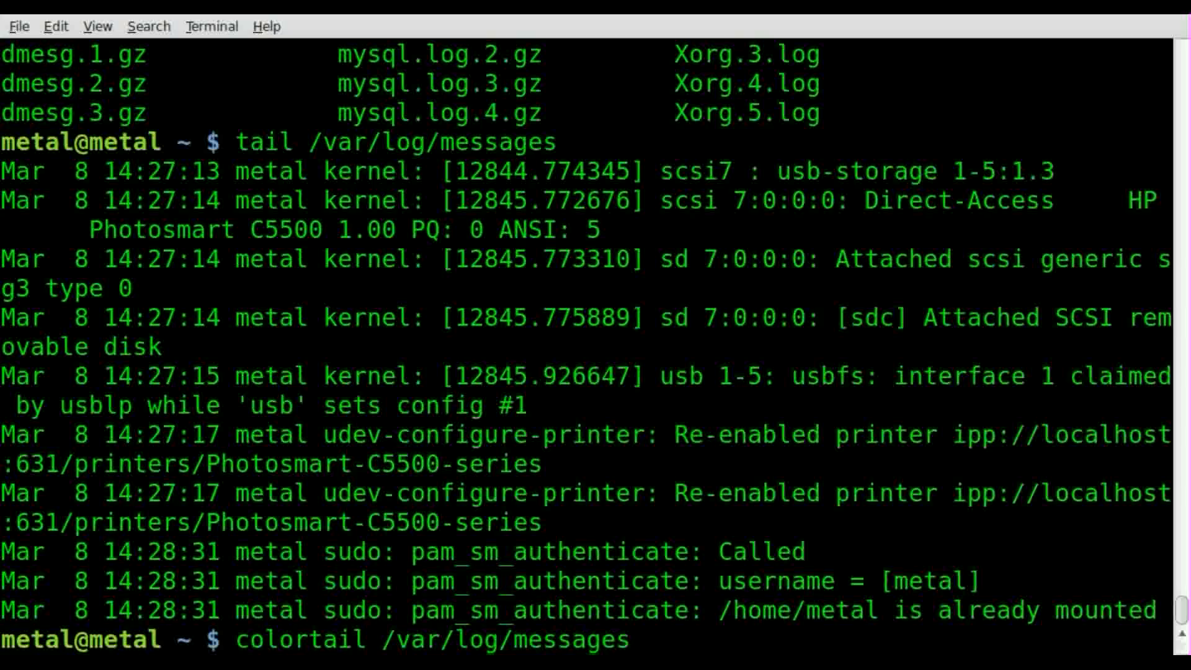
pyautogui.press('Return')
pyautogui.write('colortail /var/log/messages')
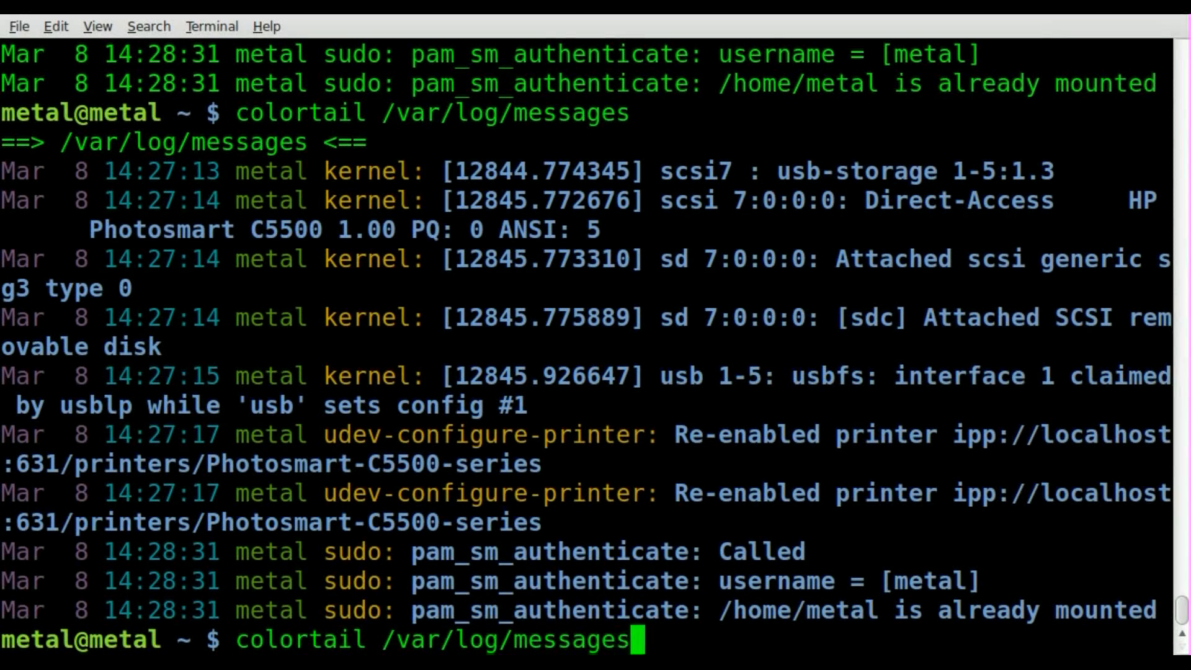
# Run colortail -f /var/log/messages and watch USB unplug and plug-in entries stream in.
pyautogui.write('-')
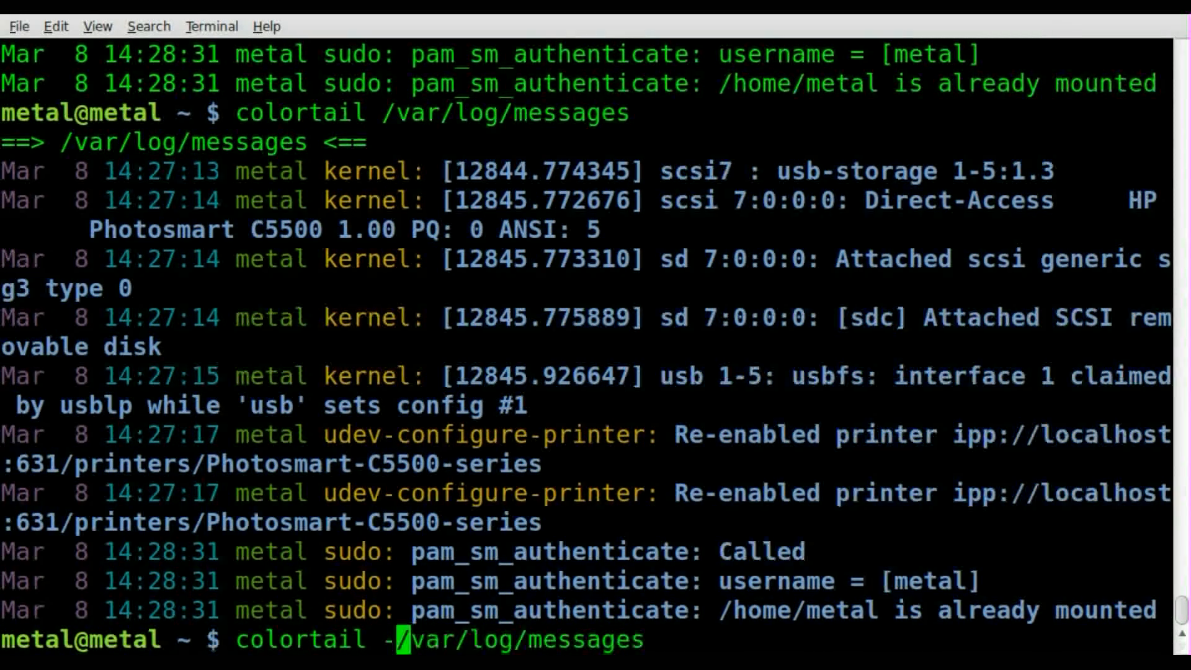
pyautogui.write('f')
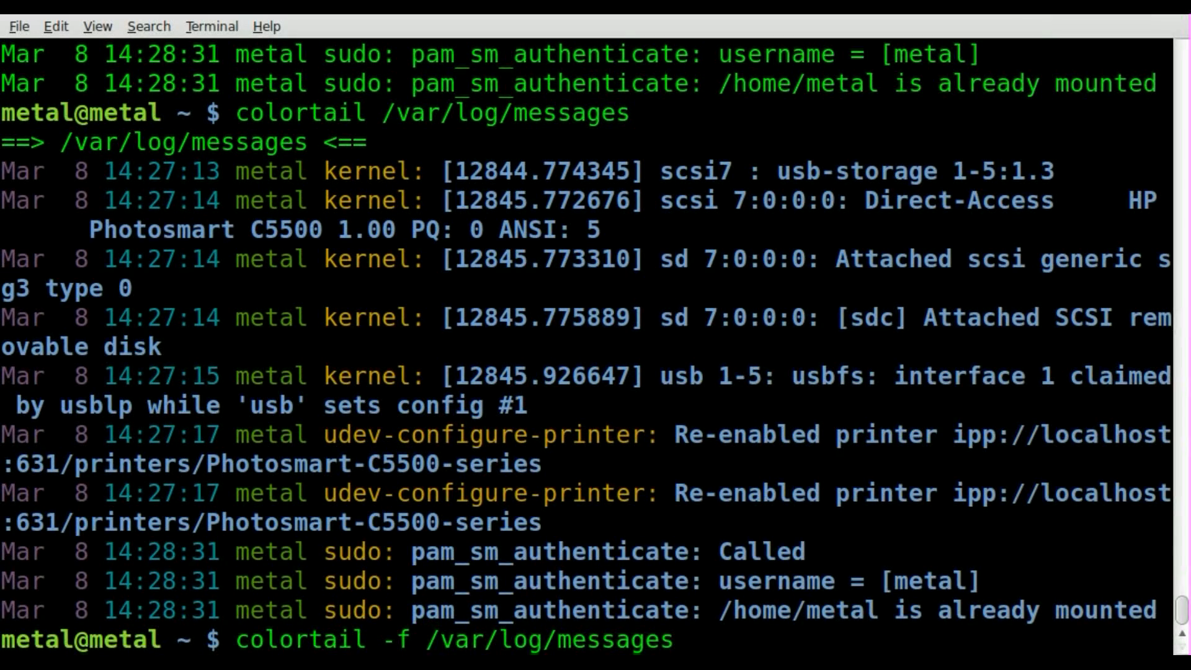
pyautogui.press('Return')
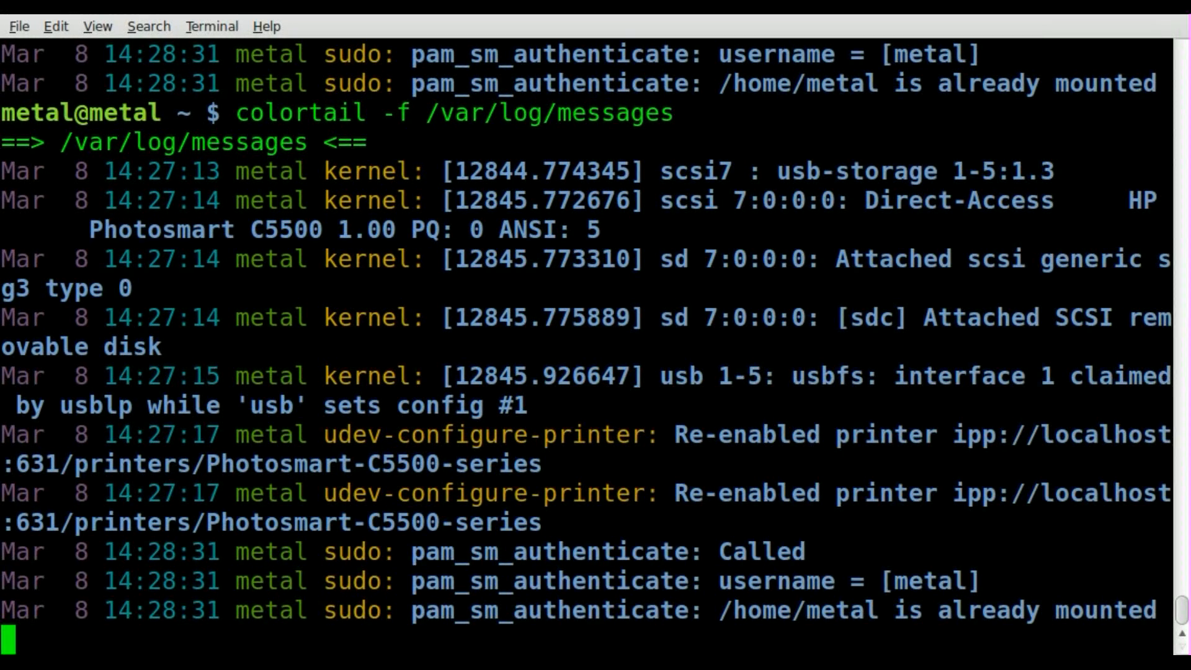
pyautogui.scroll(-3)
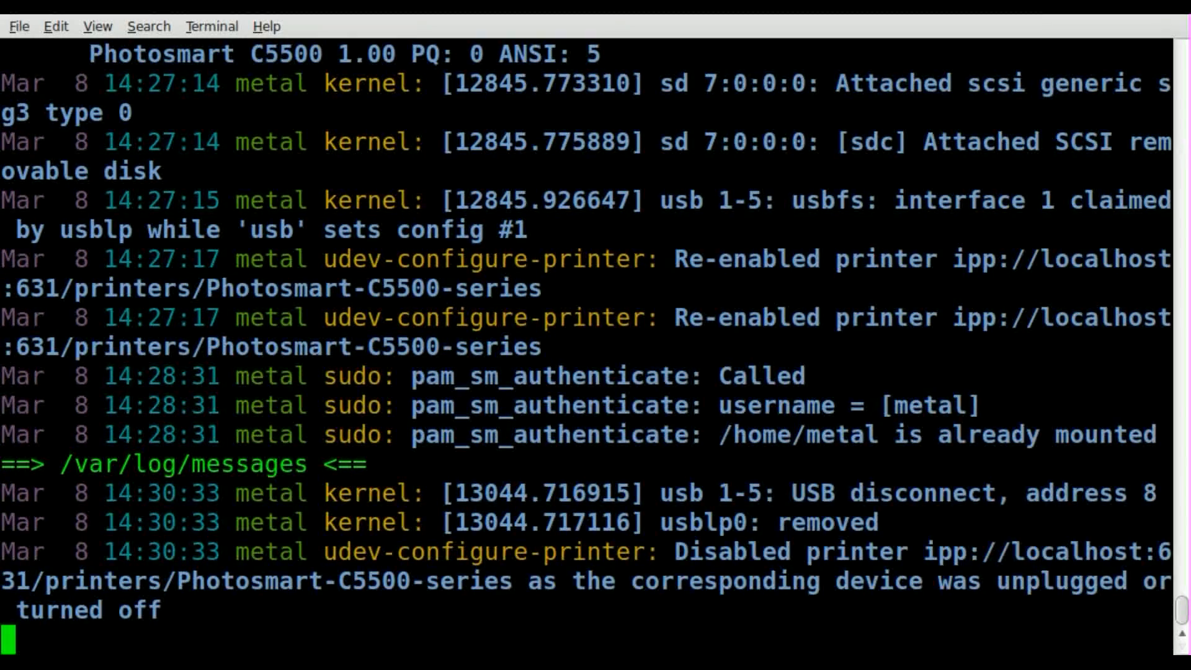
pyautogui.scroll(-3)
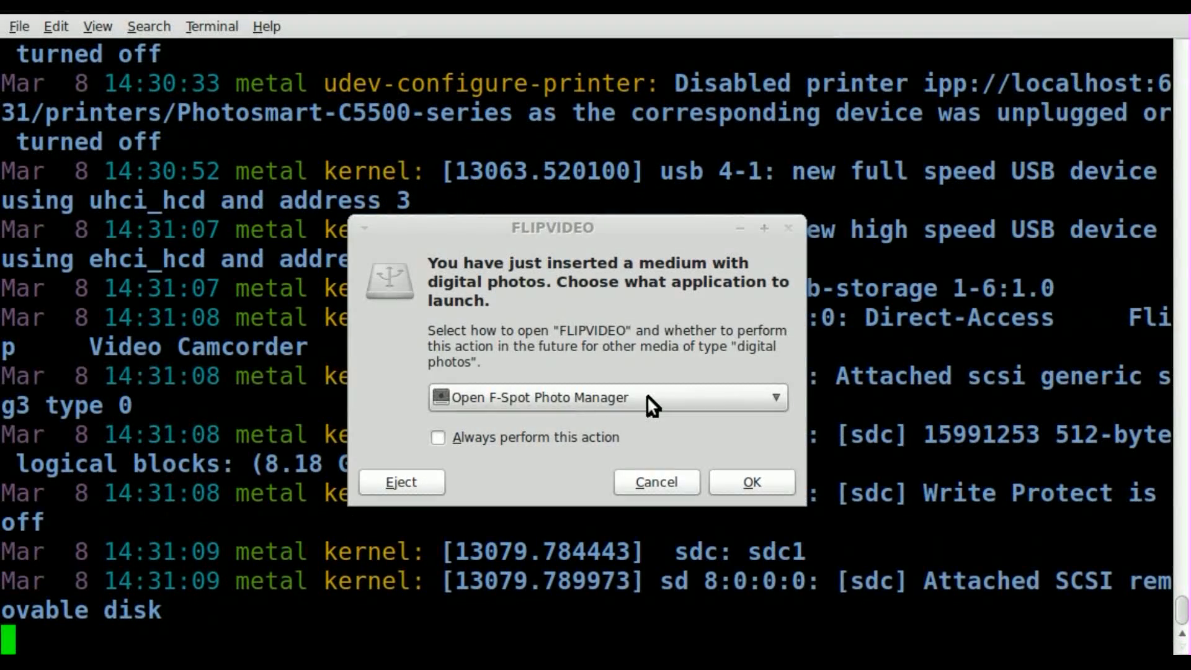
pyautogui.moveTo(655, 482)
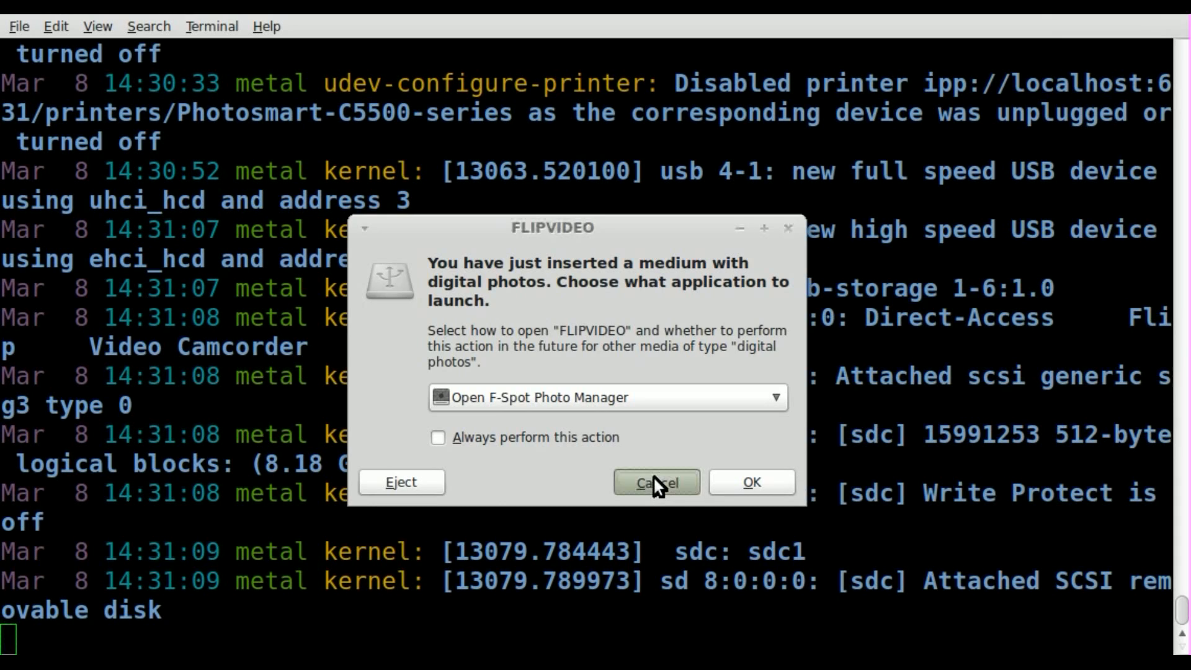
# Cancel the FLIPVIDEO medium dialog and interrupt the live colortail follow back to the prompt.
pyautogui.click(655, 482)
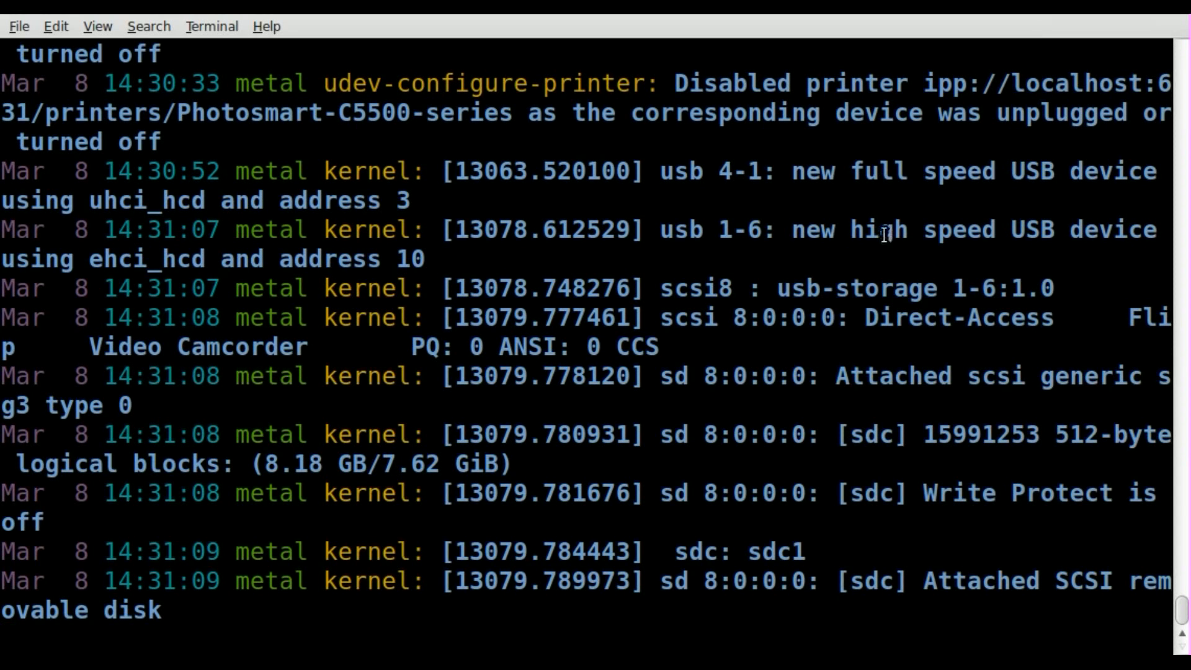
pyautogui.doubleClick(873, 287)
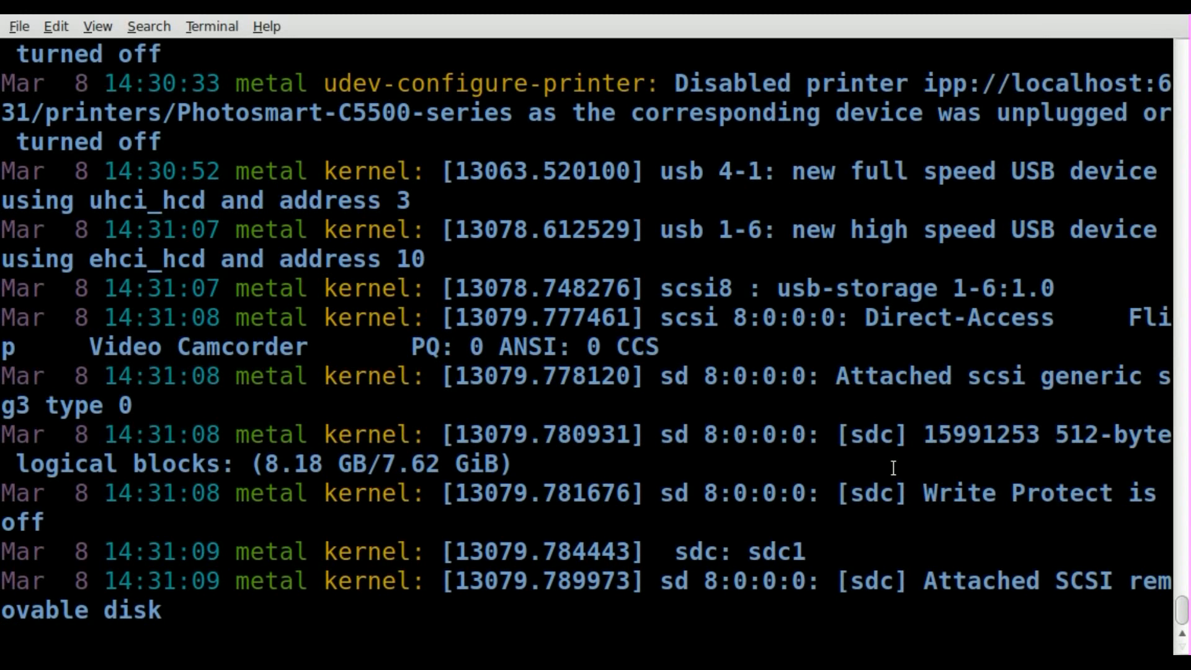
pyautogui.moveTo(273, 434)
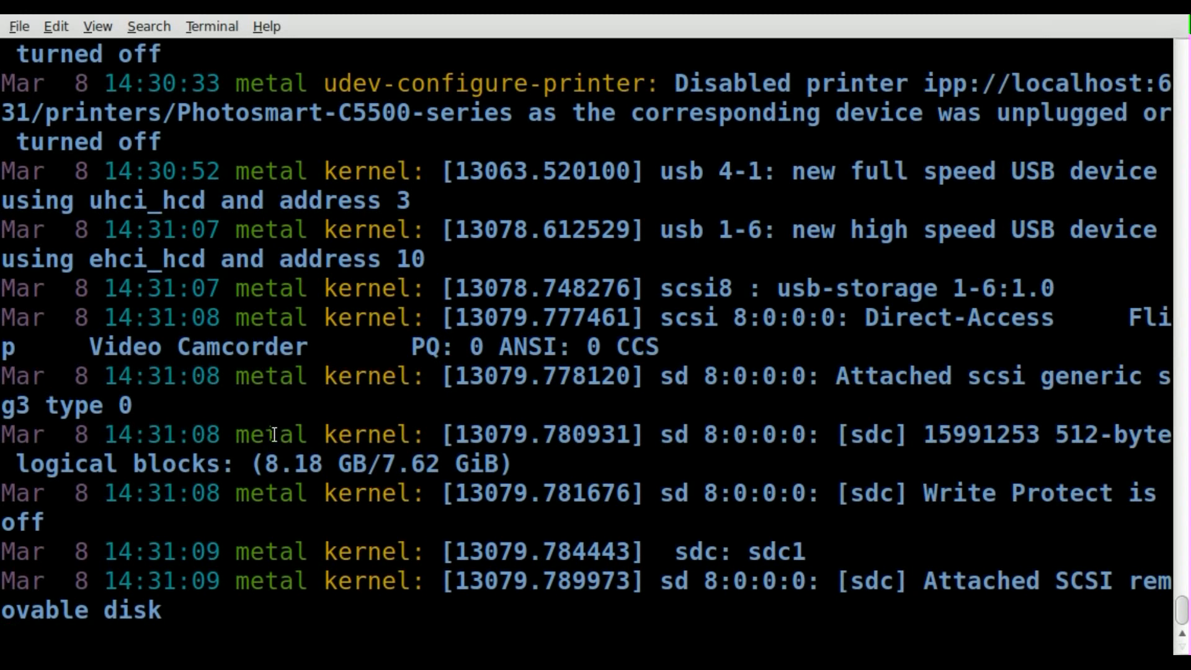
pyautogui.doubleClick(272, 434)
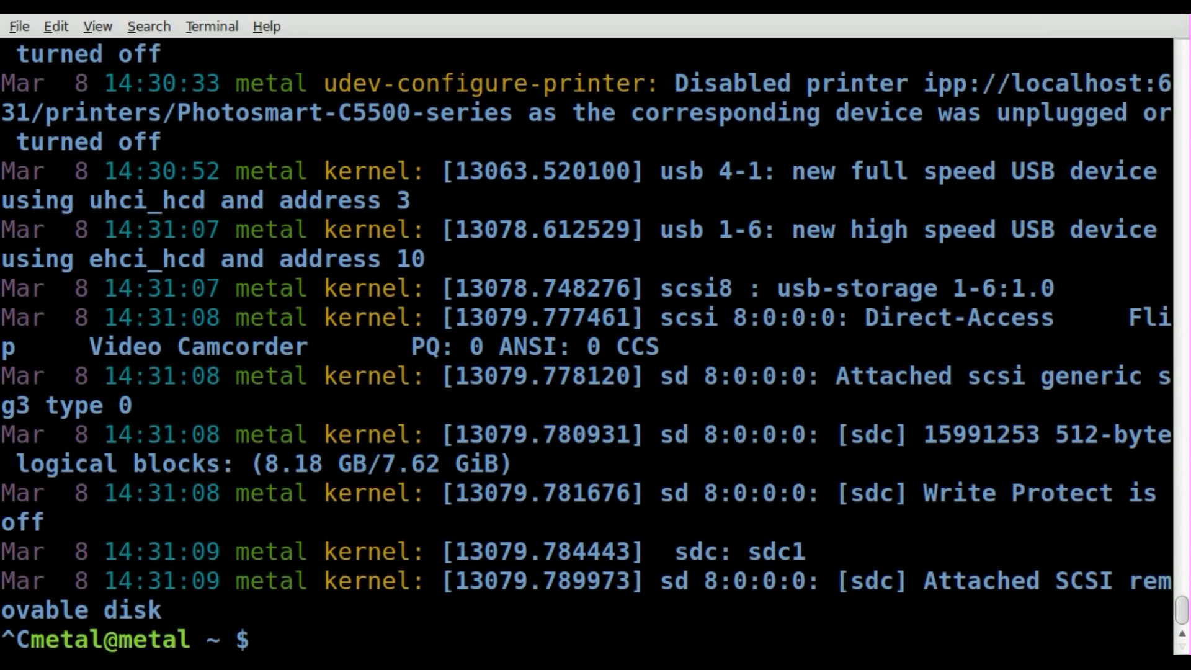
# Abandon a half-written command, then run colortail /var/log/messages for the coloured tail again.
pyautogui.write('colortail -f /var/log/messages')
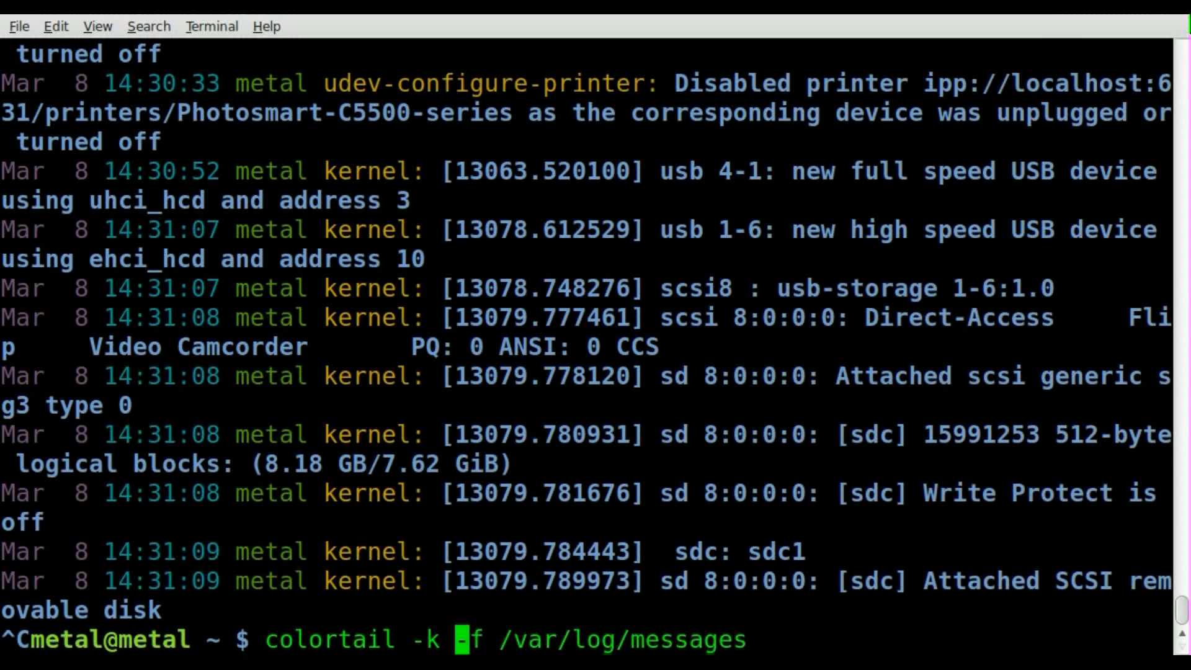
pyautogui.press('ctrl+c')
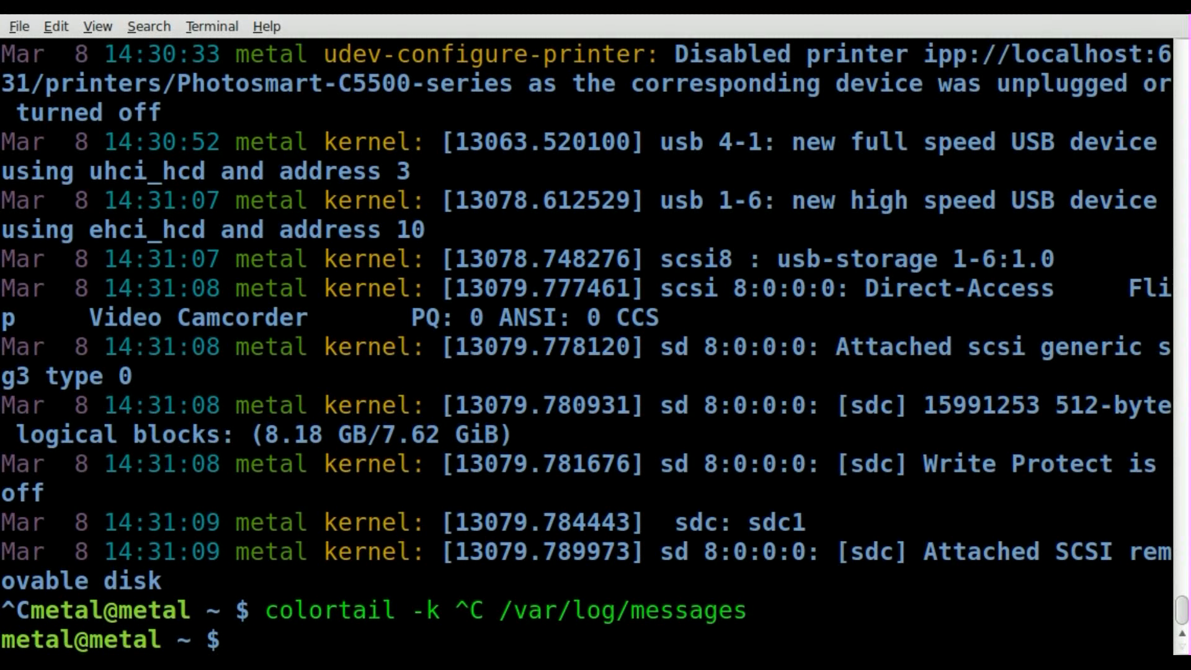
pyautogui.write('colortail /var/log/messages')
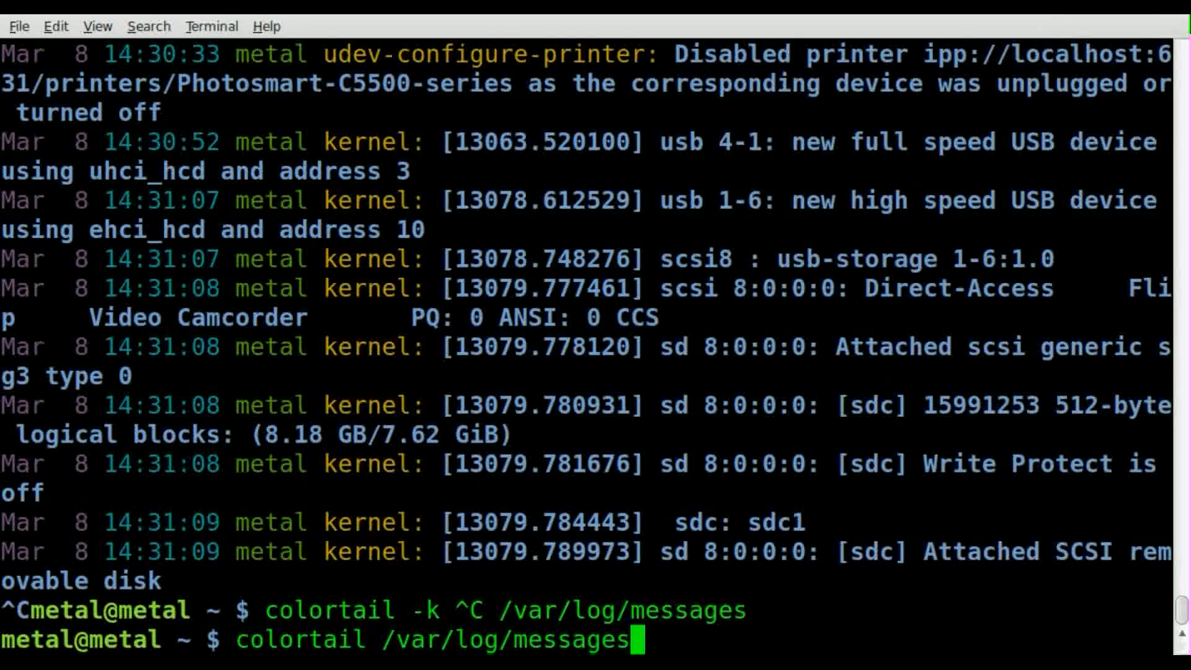
pyautogui.press('Return')
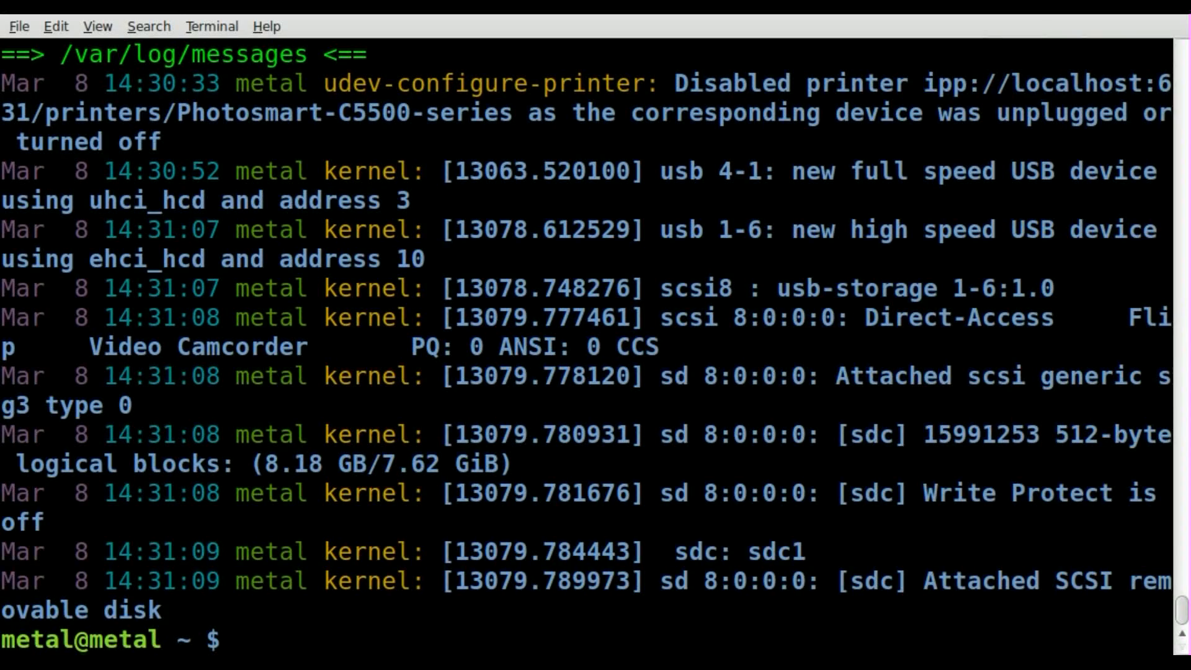
# Run colortail -f /var/log/messages briefly, then interrupt it with Ctrl+C back to the prompt.
pyautogui.write('colortail /var/log/messages')
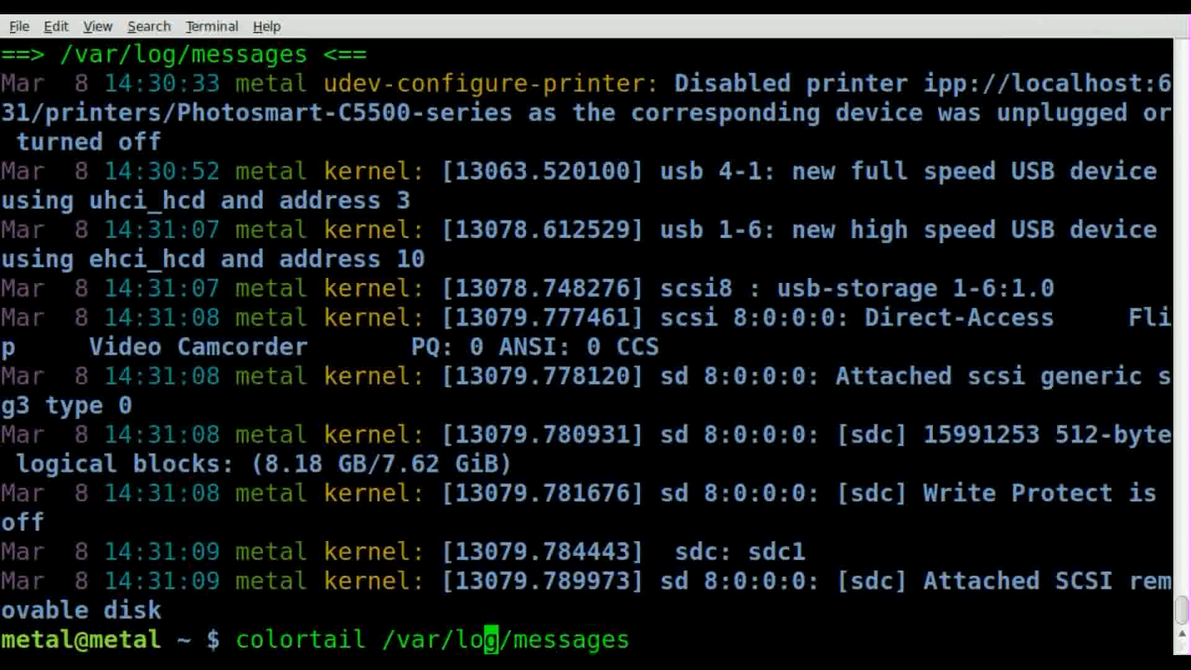
pyautogui.write('-f')
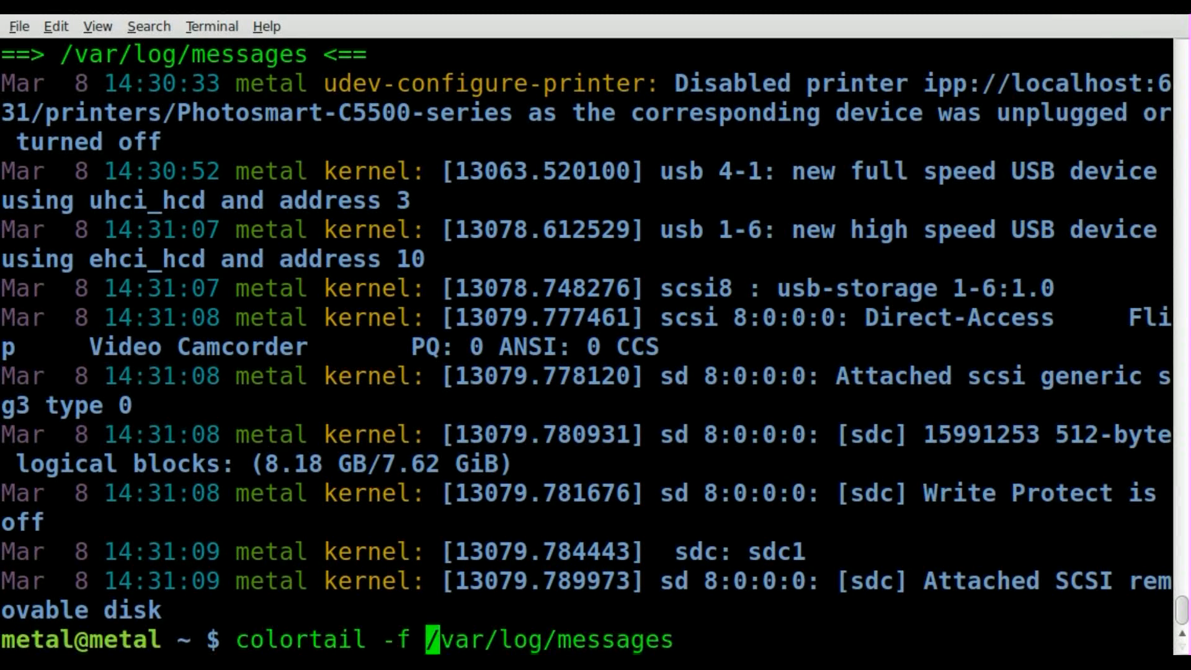
pyautogui.press('Return')
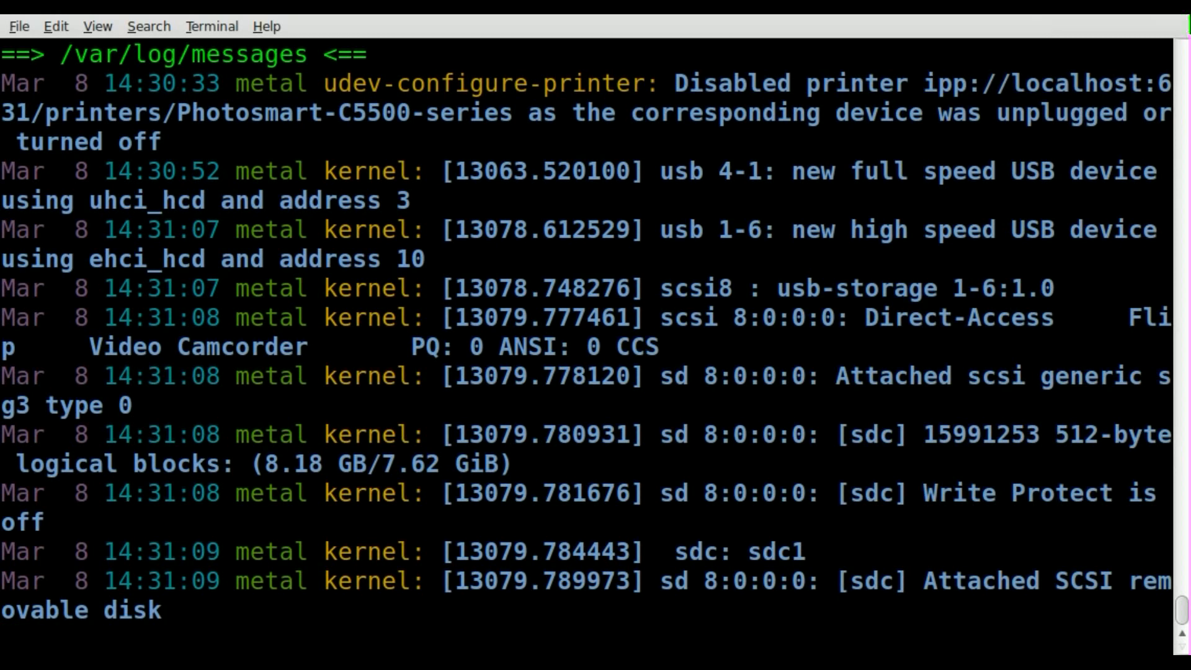
pyautogui.press('ctrl+c')
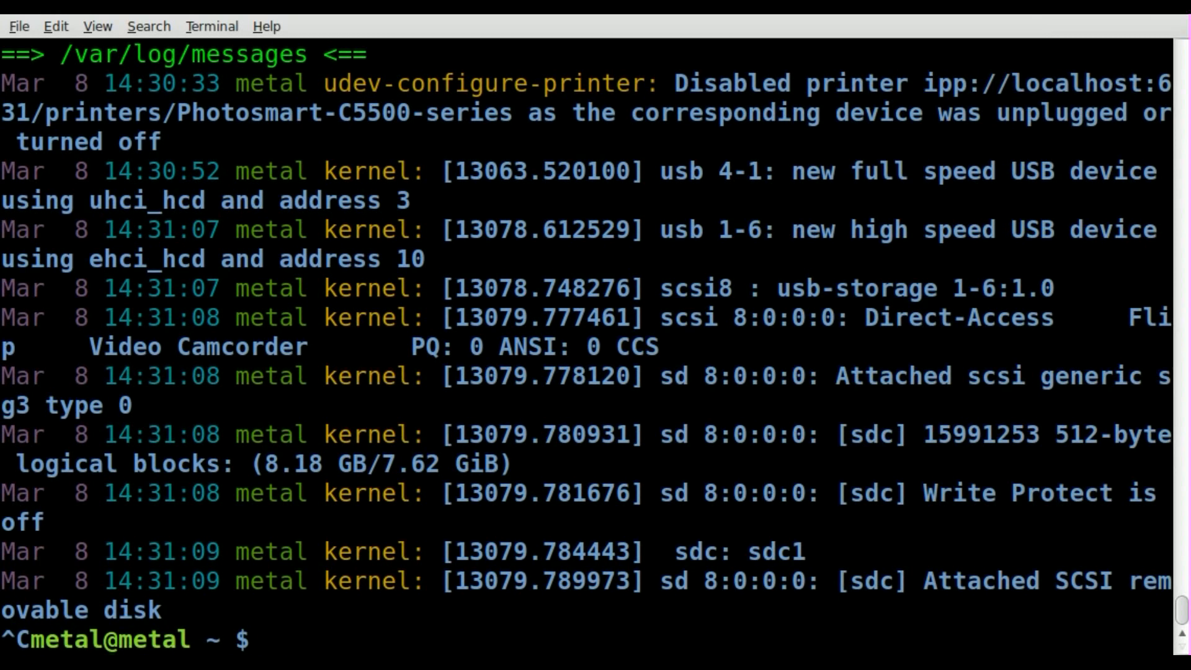